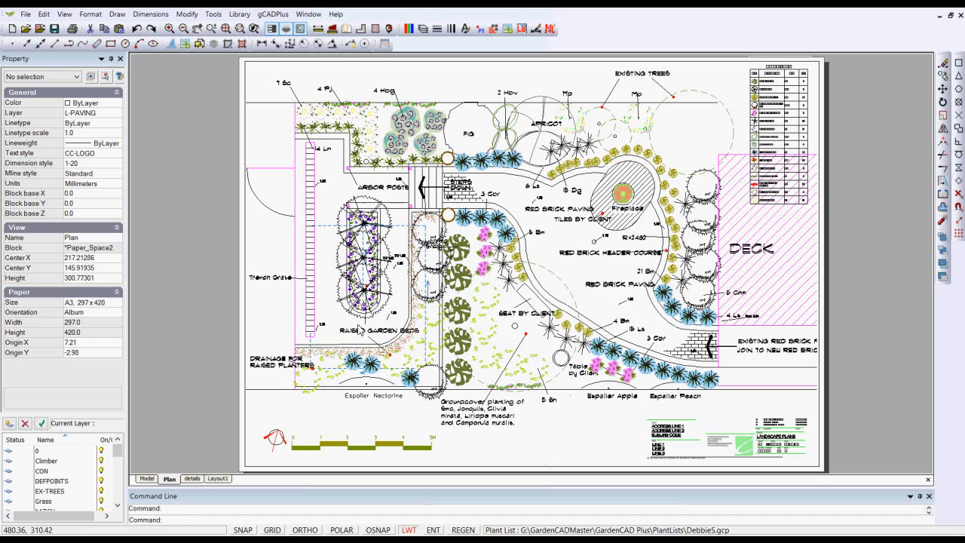
Step: Open the gCADPlus menu to browse the landscaping add-on commands
left_click(273, 14)
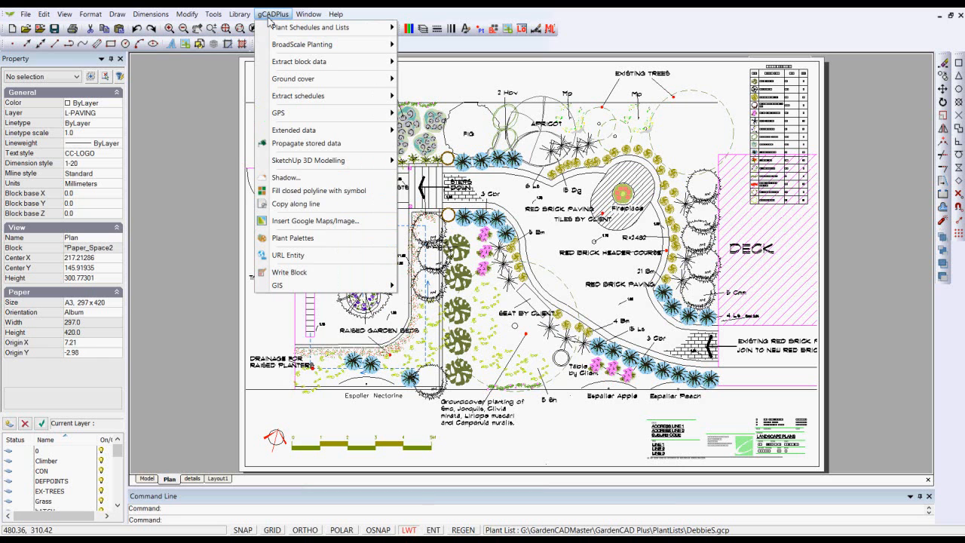
Step: Export a picked rectangle of the plan at 200 dpi to TestForPowerpoint.jpg on the desktop
left_click(314, 221)
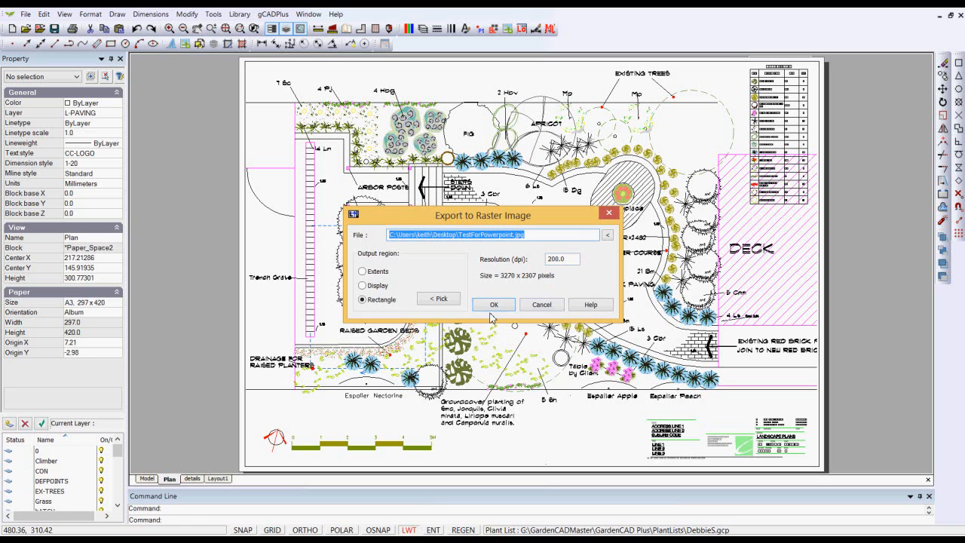
left_click(493, 304)
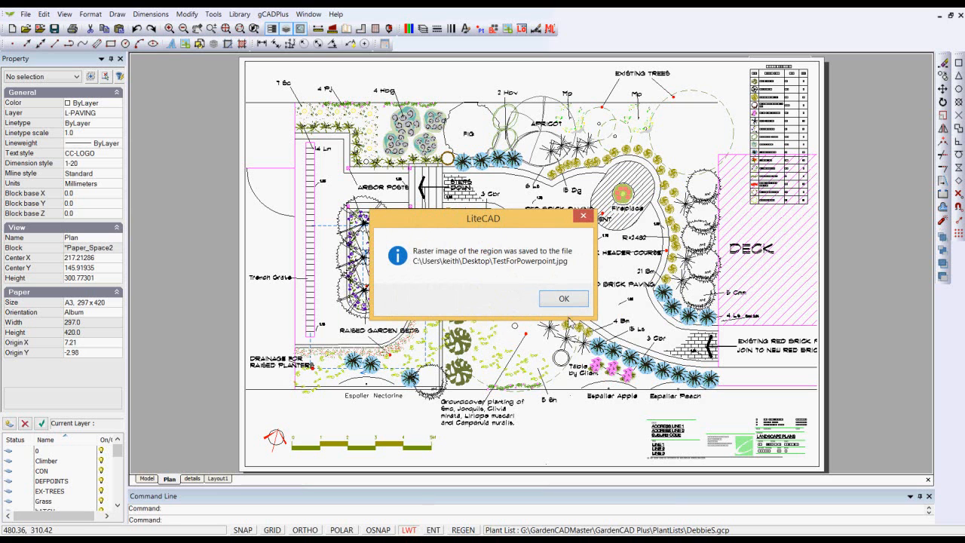
Step: Dismiss the LiteCAD notice confirming TestForPowerpoint.jpg was saved
left_click(563, 299)
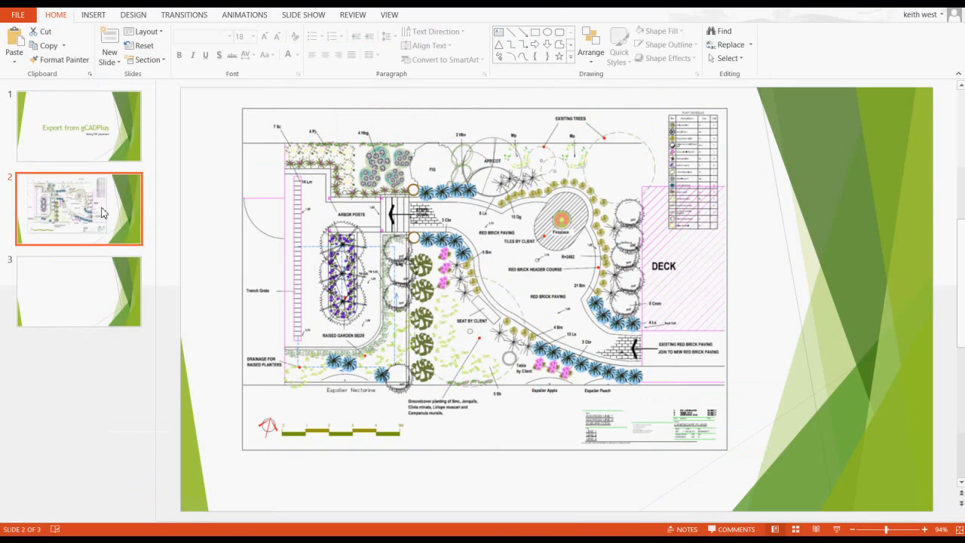
mouse_move(86, 216)
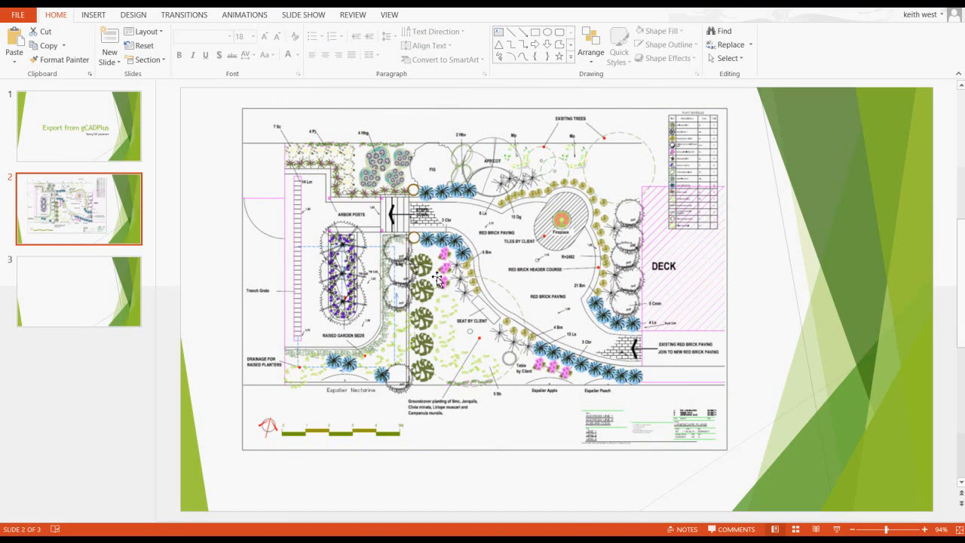
mouse_move(458, 293)
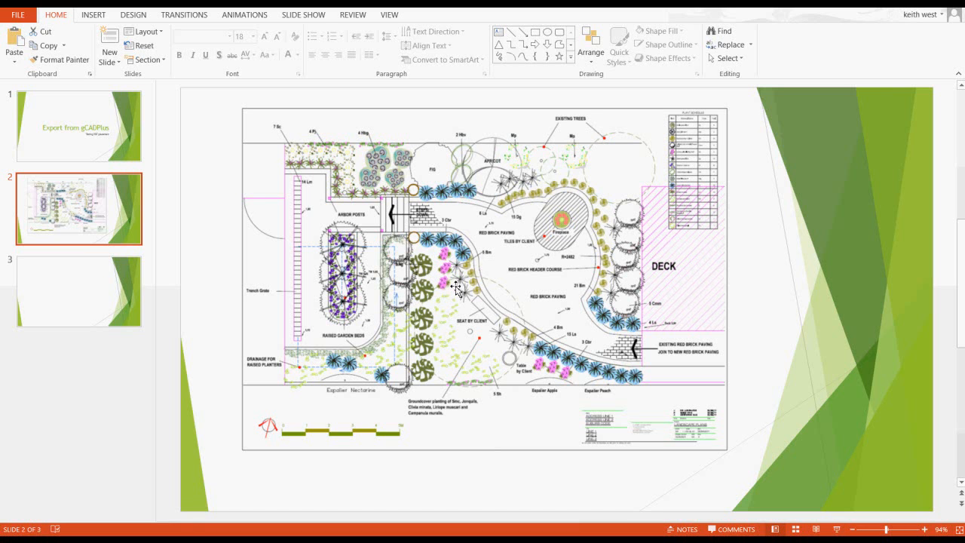
mouse_move(477, 284)
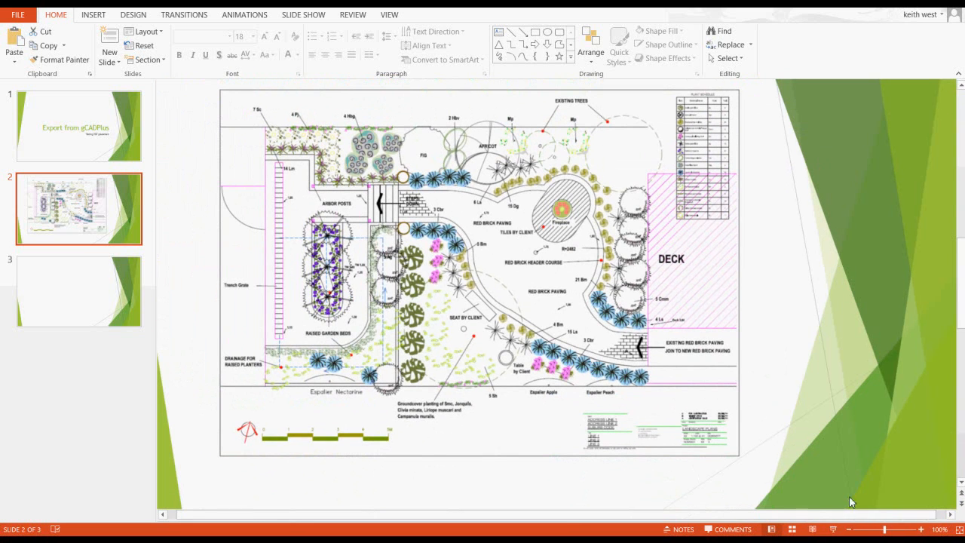
Step: On empty slide 3, pick TestForPowerpoint.jpg from the Desktop via Insert > Pictures
left_click(79, 292)
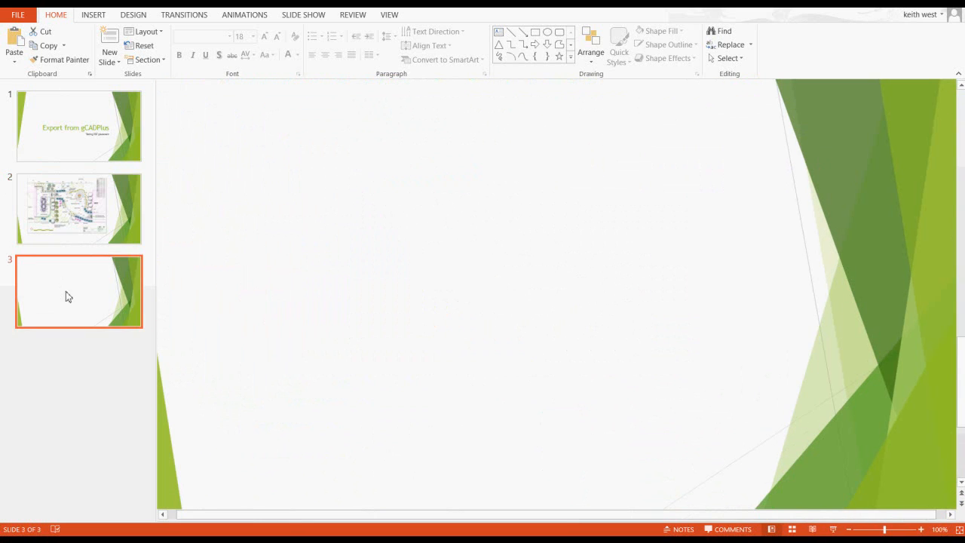
mouse_move(258, 196)
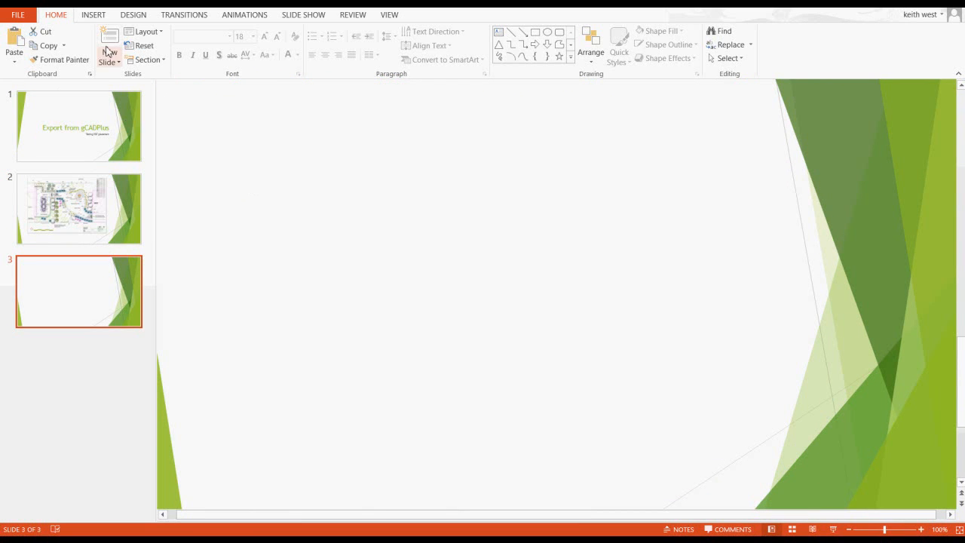
left_click(93, 14)
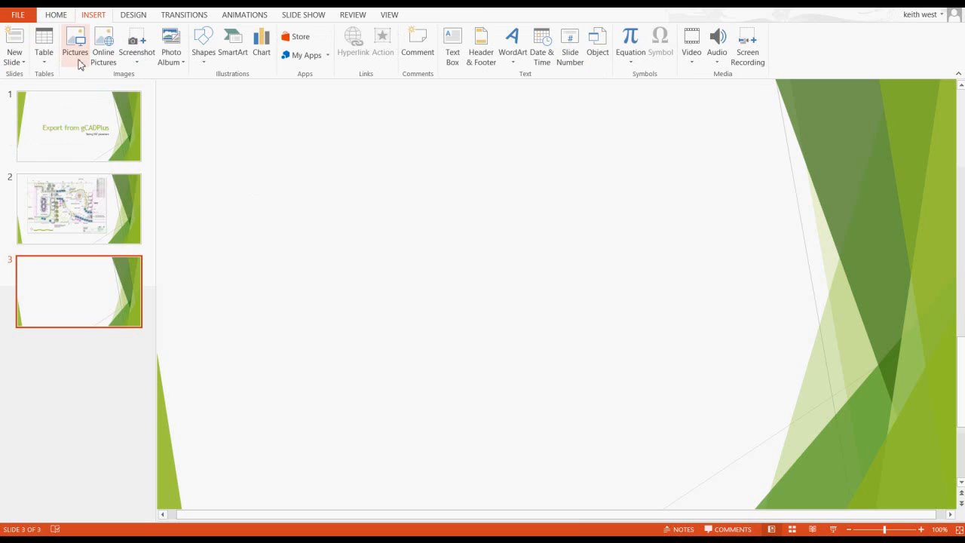
left_click(74, 42)
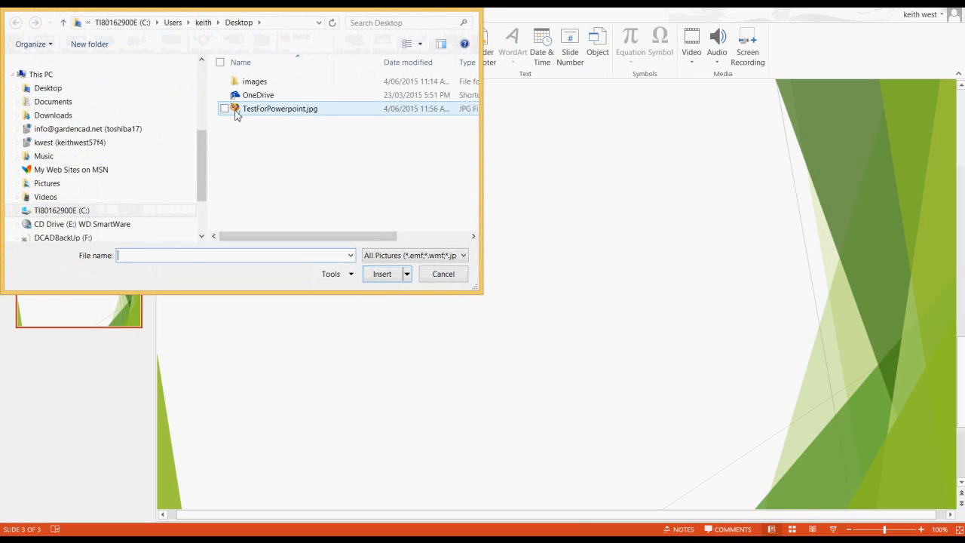
left_click(383, 273)
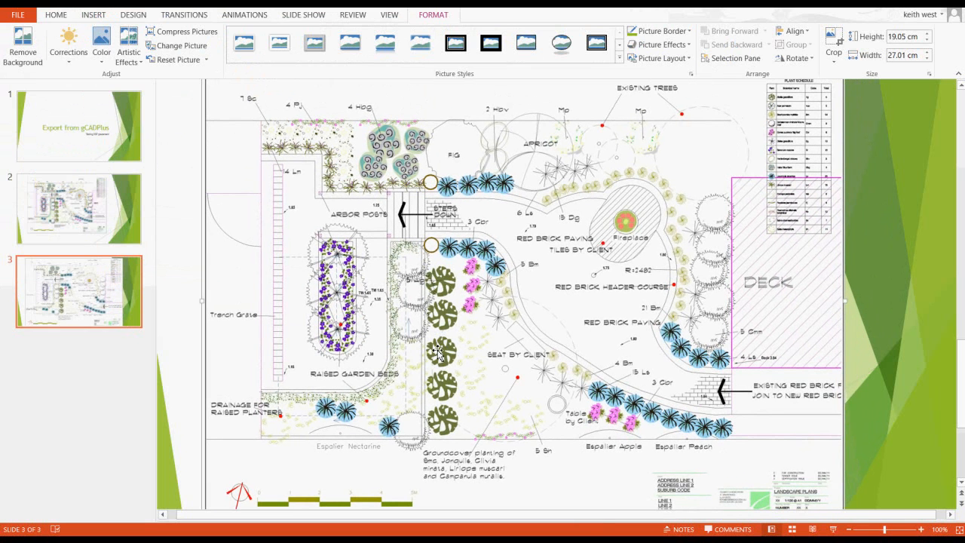
Step: Zoom in to check the sharpness of the inserted TestForPowerpoint.jpg plan
left_click(921, 529)
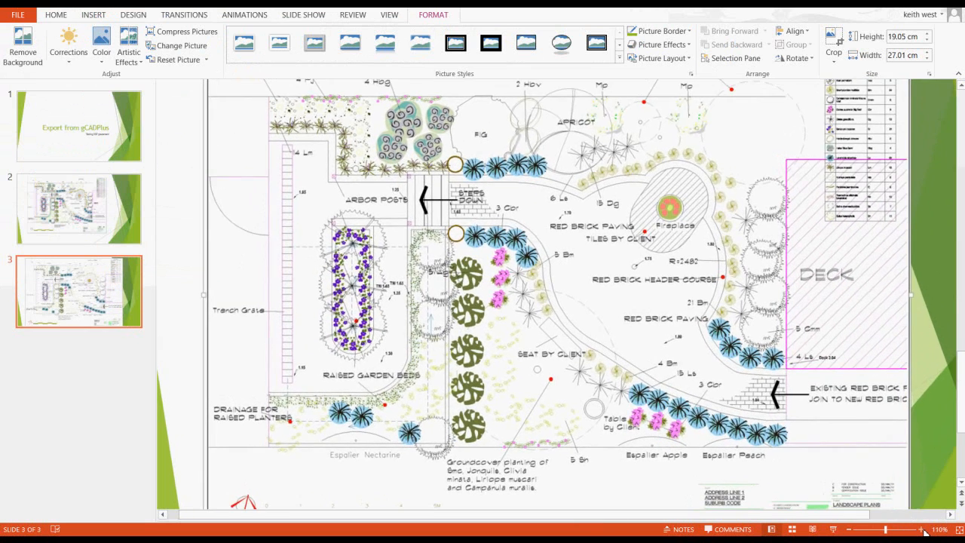